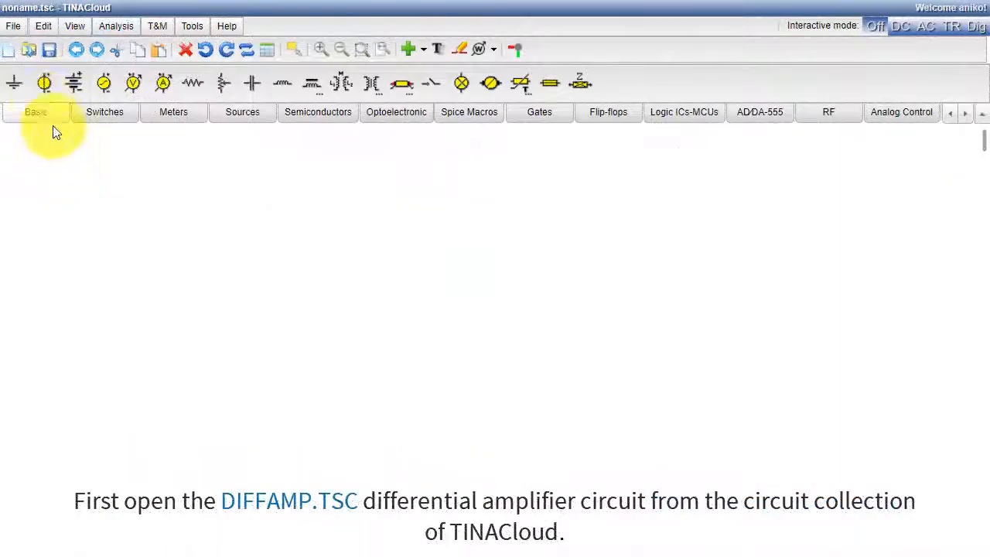
Step: Open the DIFFAMP.TSC example circuit from the TINA Examples collection
click(12, 25)
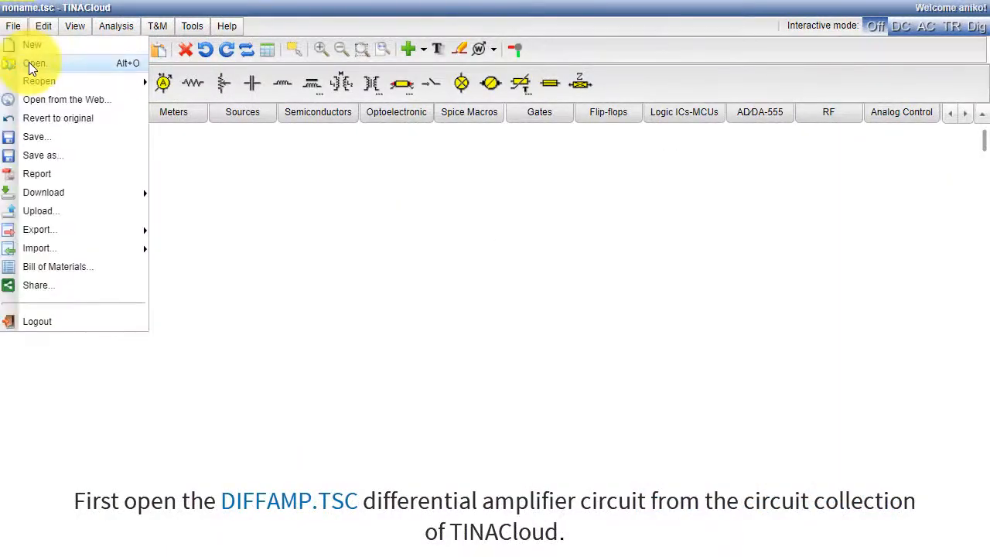
click(34, 63)
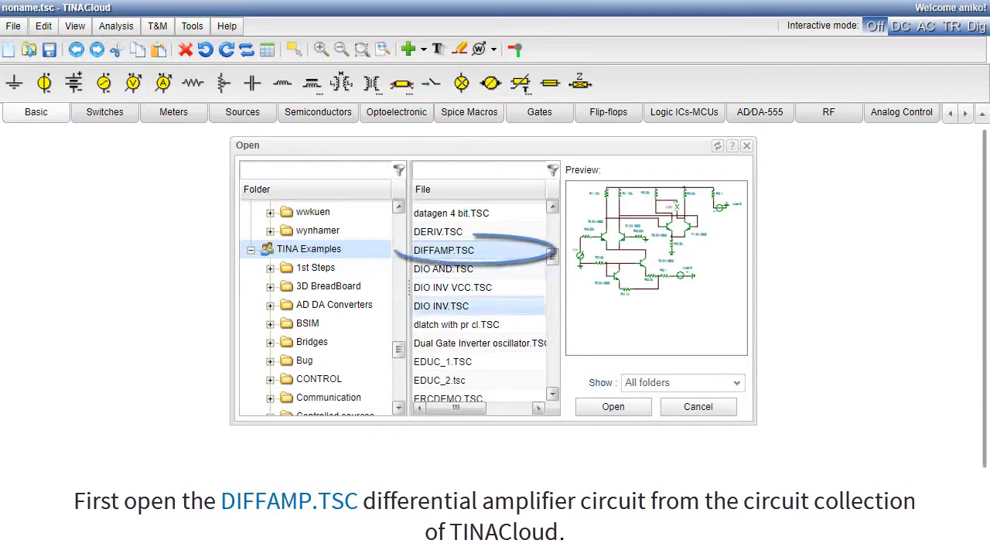
click(444, 249)
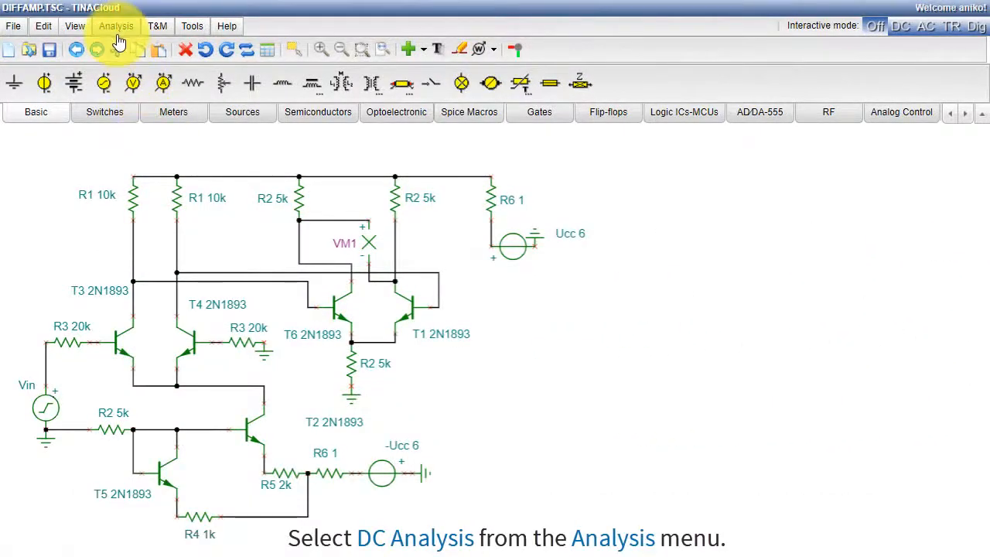
Step: Start a DC Transfer Characteristic analysis from the Analysis menu
click(116, 25)
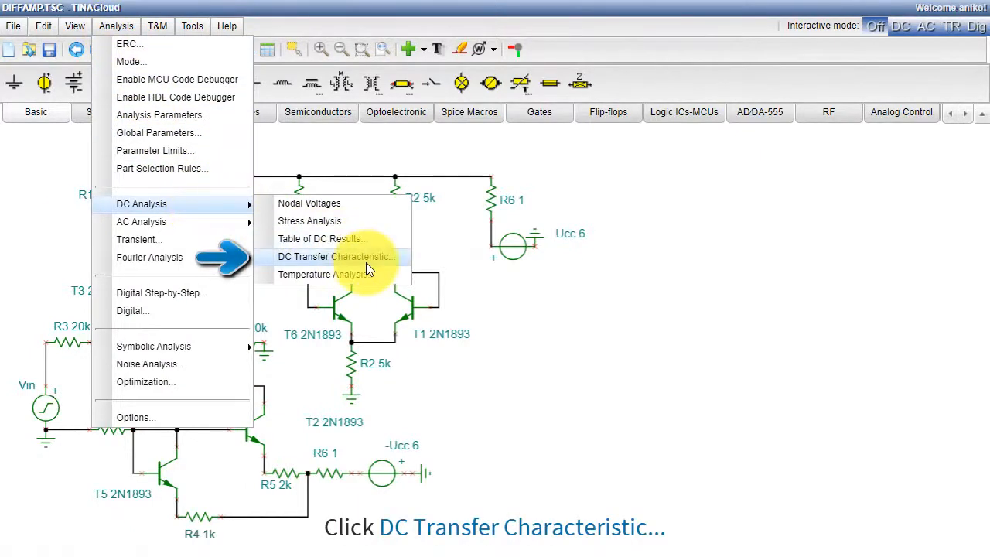
click(335, 256)
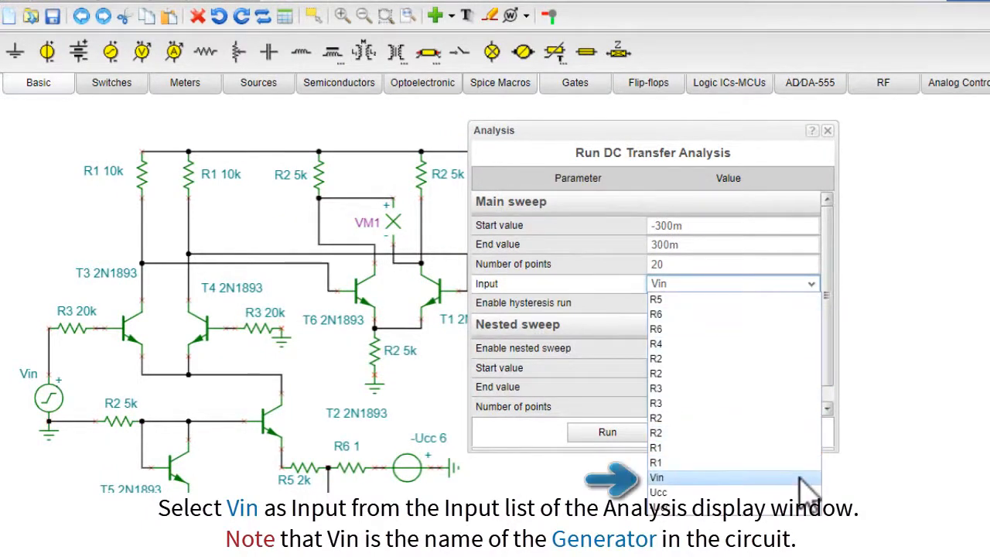
Step: Select Vin as input, confirm the -300m to 300m sweep, and run the analysis
click(657, 477)
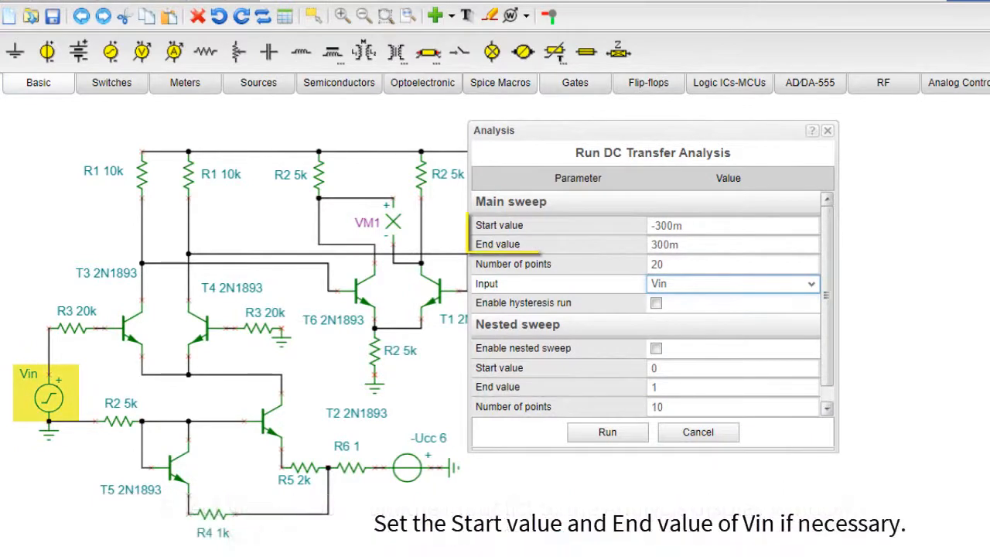
click(731, 225)
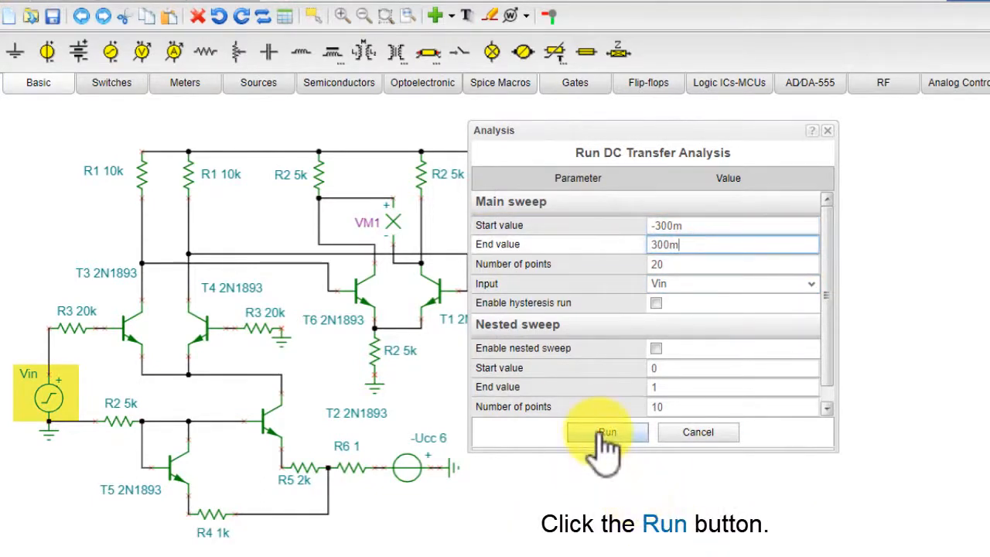
click(606, 431)
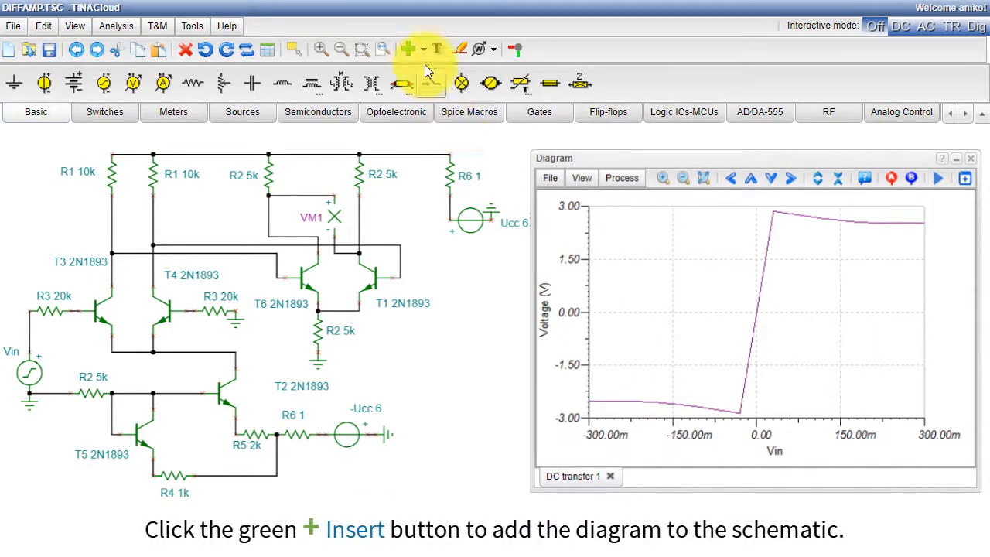
Step: Show the Insert dropdown with its Insert Diagram option
click(406, 48)
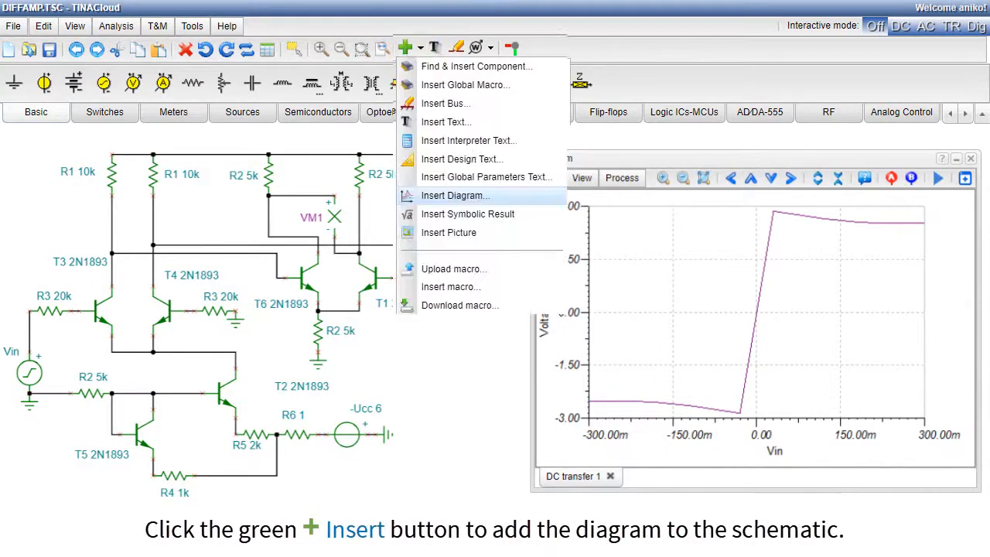